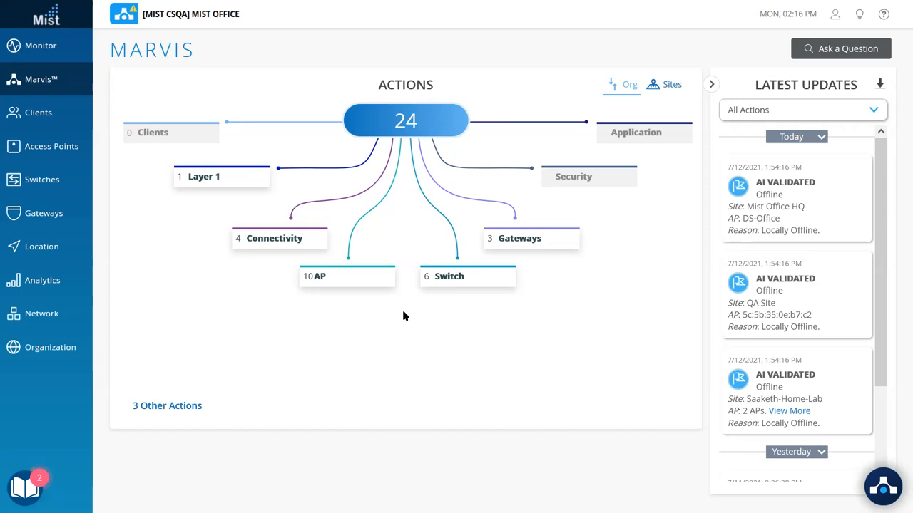
mouse_move(177, 396)
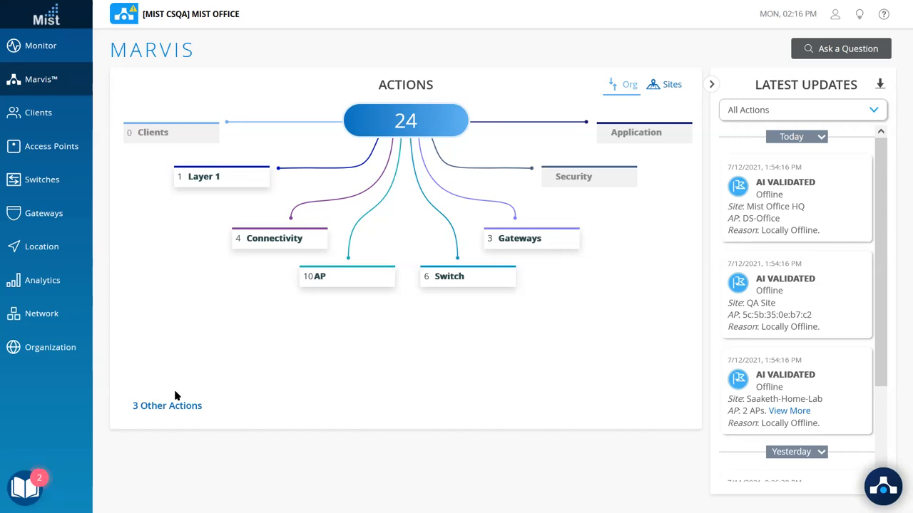
Step: Show the Persistently Failing Clients action under Other Actions, highlighting the 802.1x Auth Fail reason, then close its details
click(167, 405)
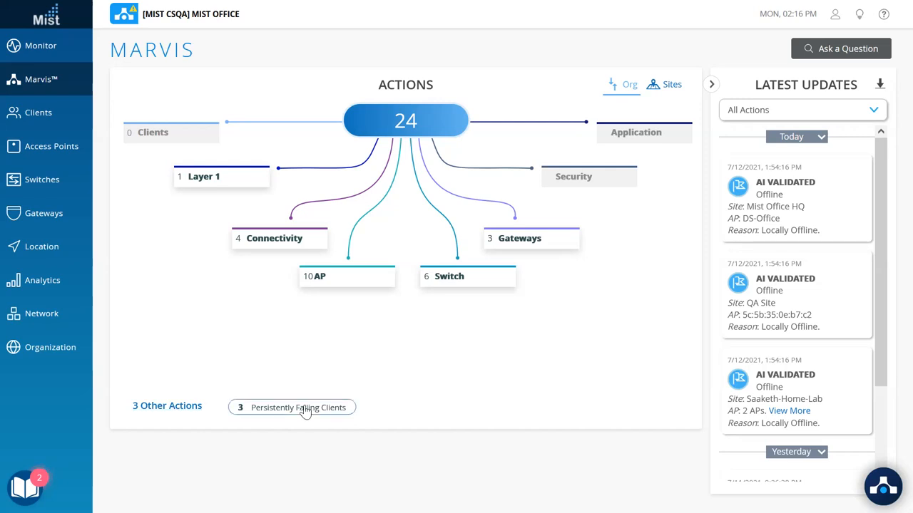
click(298, 408)
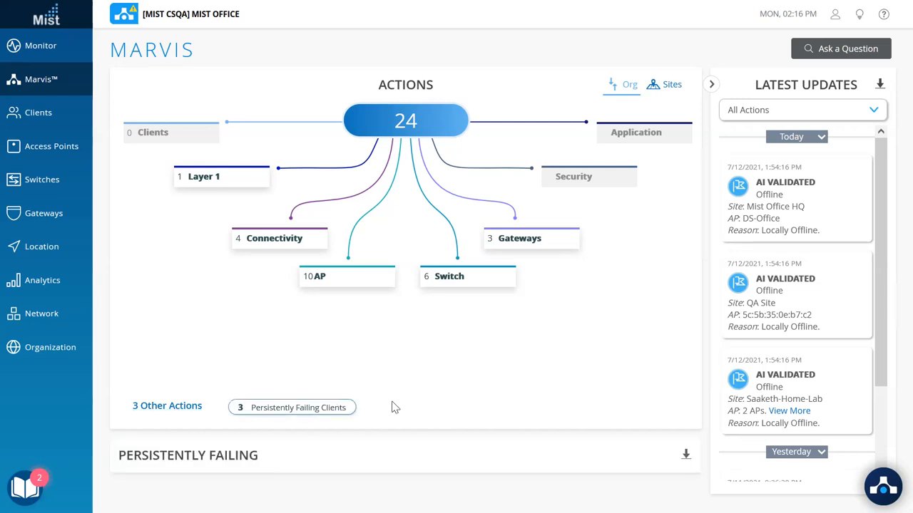
scroll(down, 3)
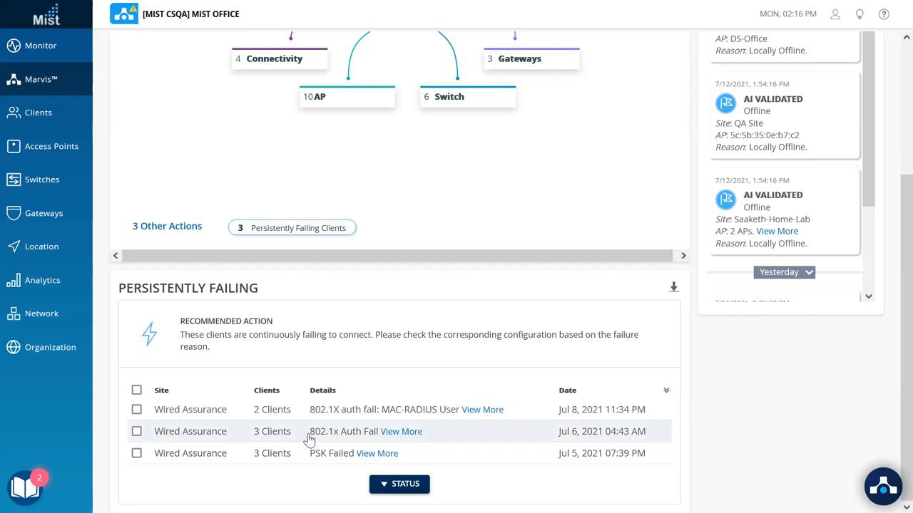
double_click(323, 430)
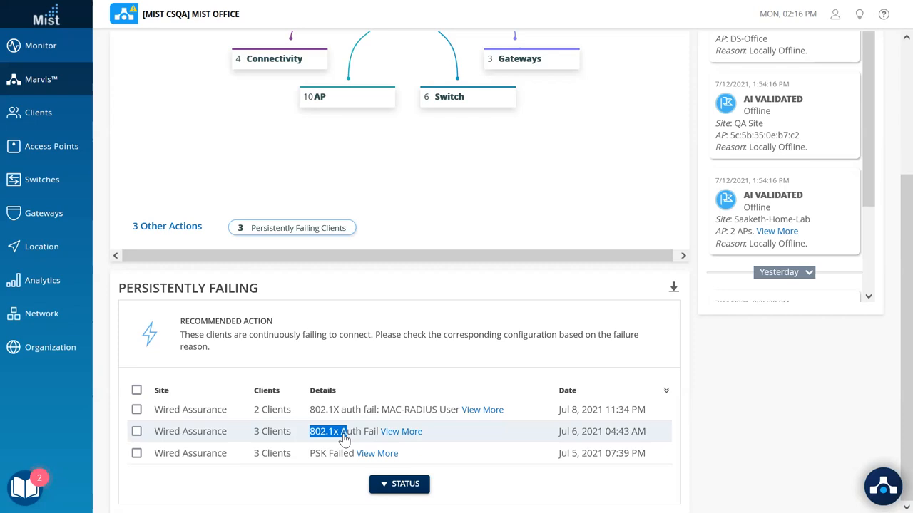
mouse_move(311, 454)
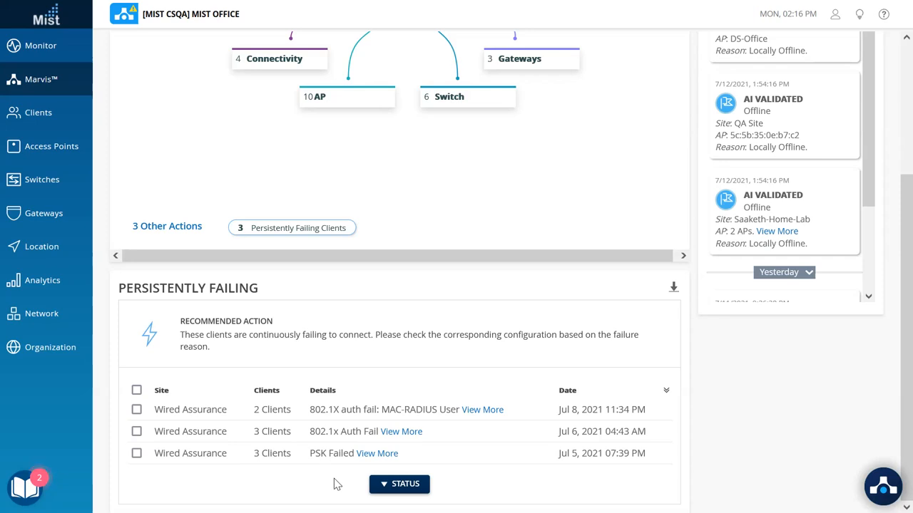
mouse_move(397, 438)
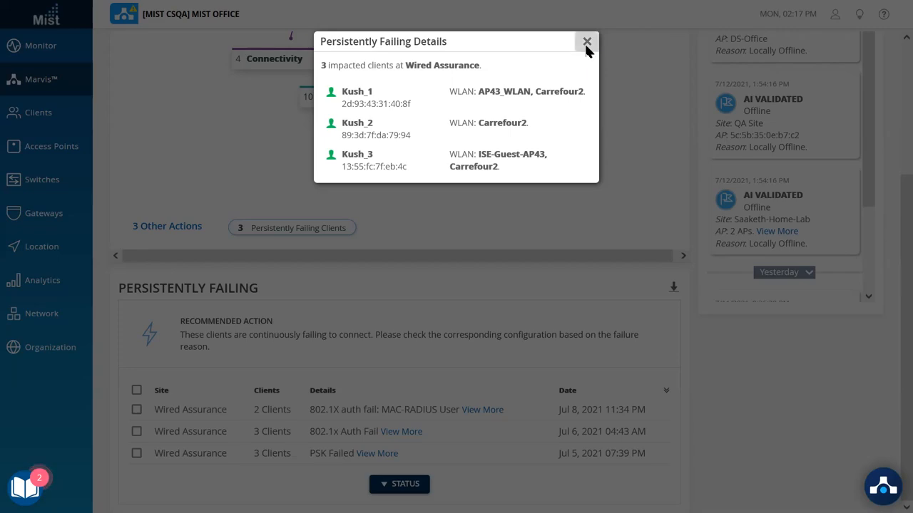
click(586, 42)
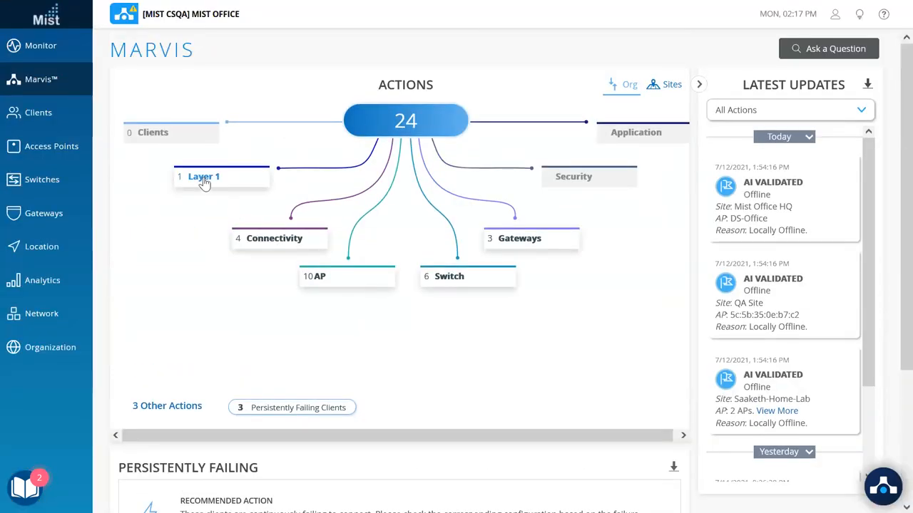
Step: Show the Layer 1 Bad Cable action listing AP Jon_10 on port Gi1/0/19 of CORP-C-SW-1
click(203, 177)
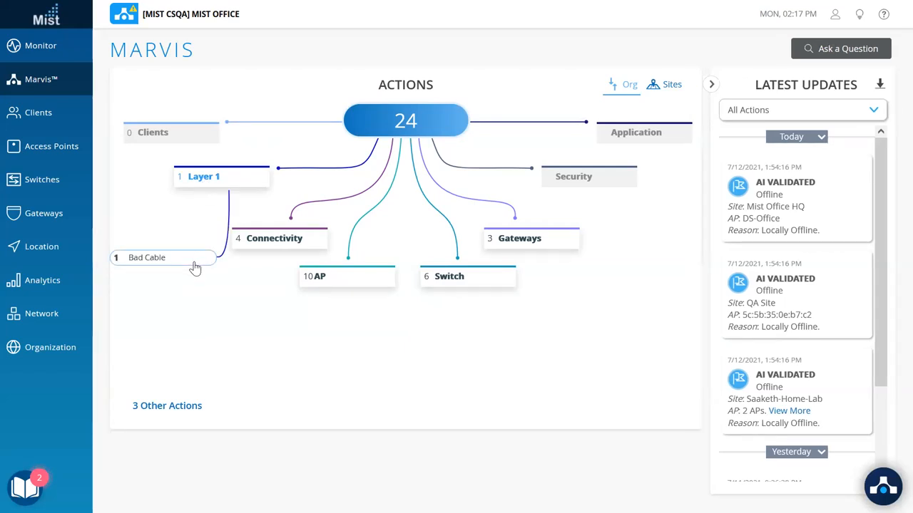
click(145, 257)
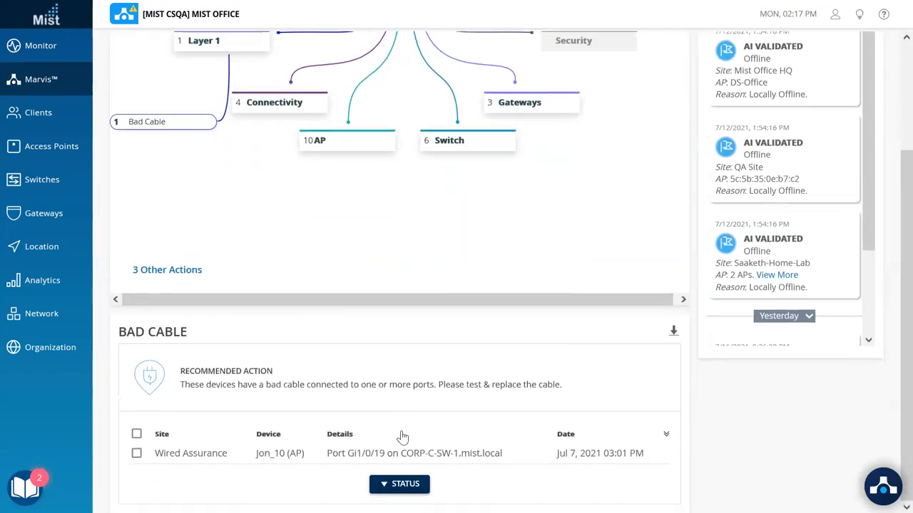
mouse_move(285, 482)
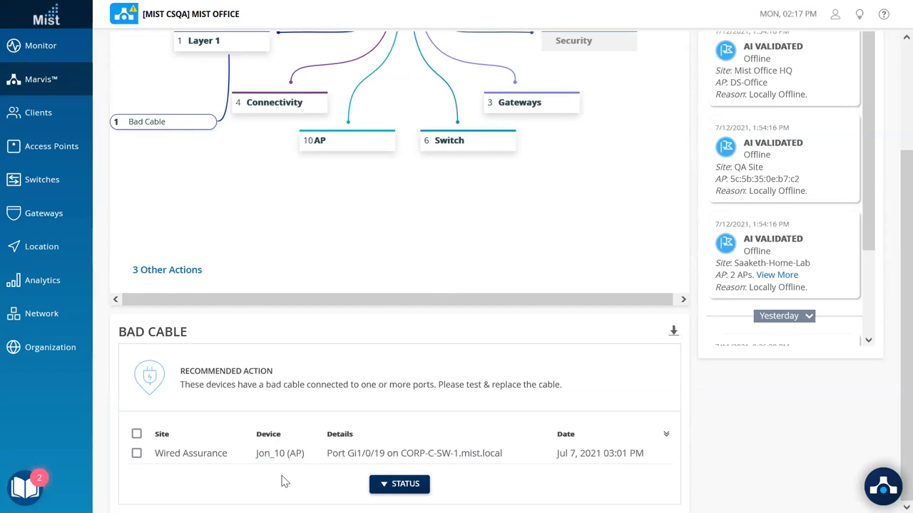
mouse_move(255, 462)
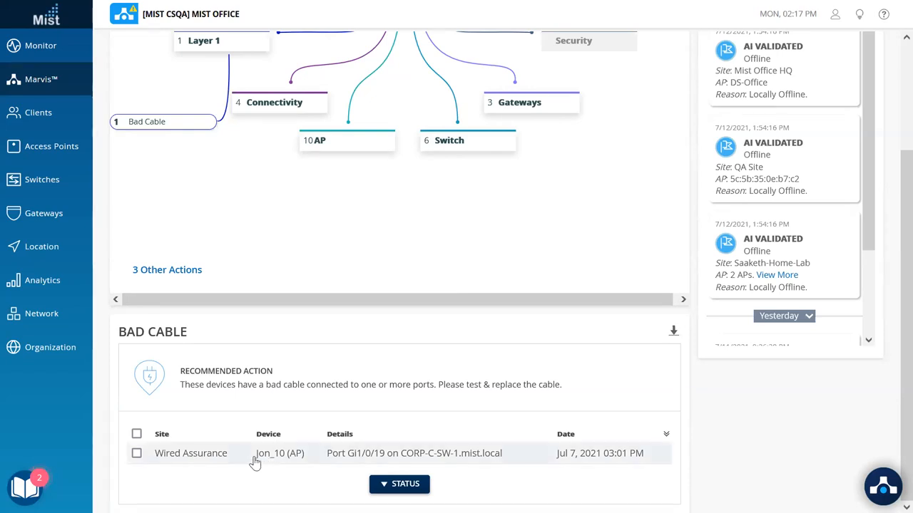
double_click(269, 453)
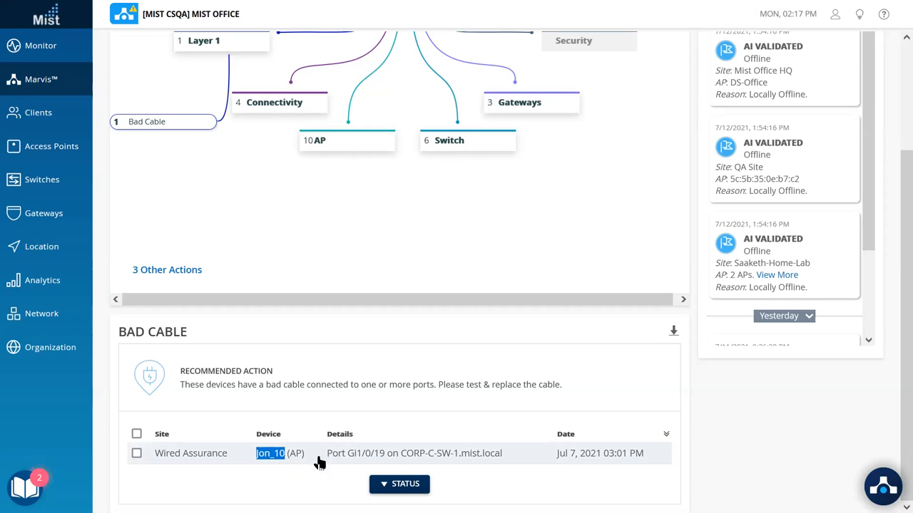
mouse_move(413, 454)
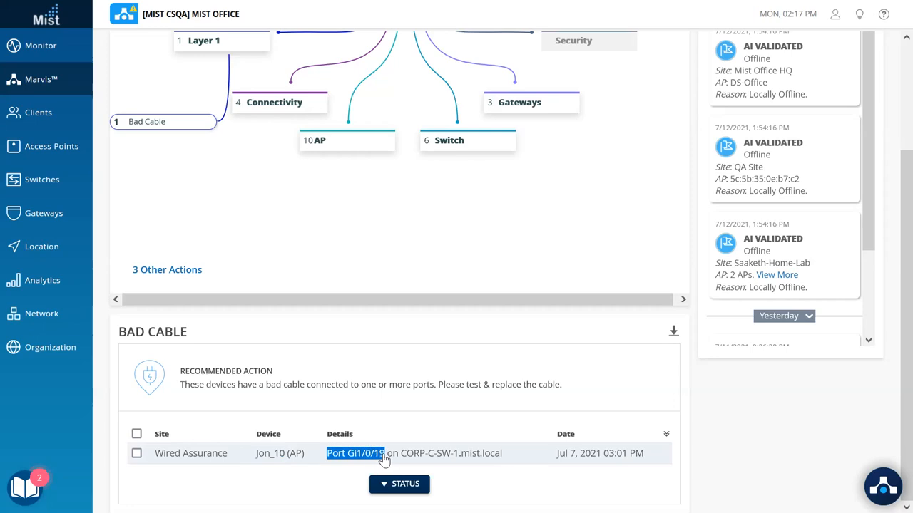
mouse_move(402, 462)
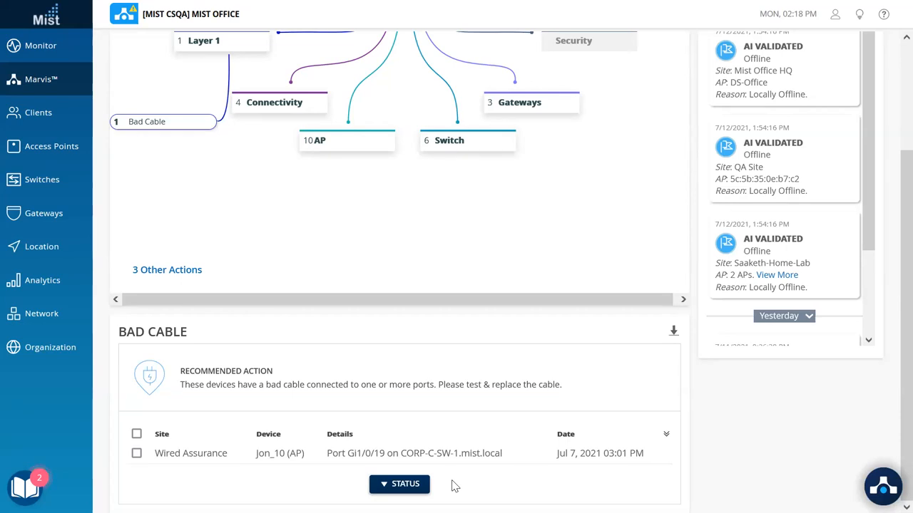
mouse_move(339, 203)
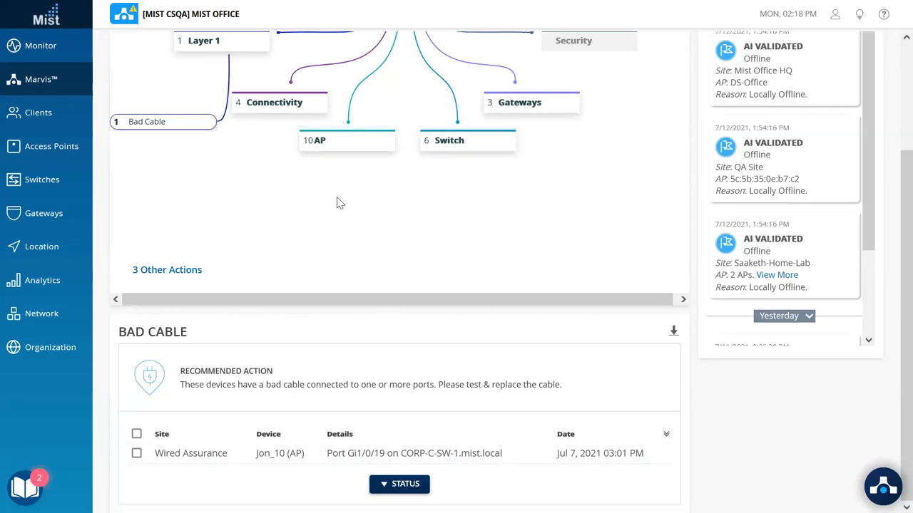
mouse_move(351, 300)
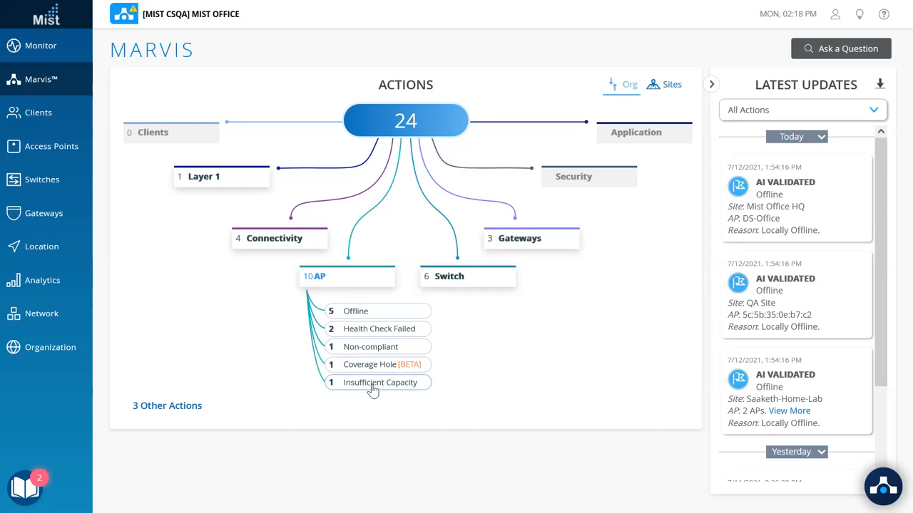
mouse_move(369, 365)
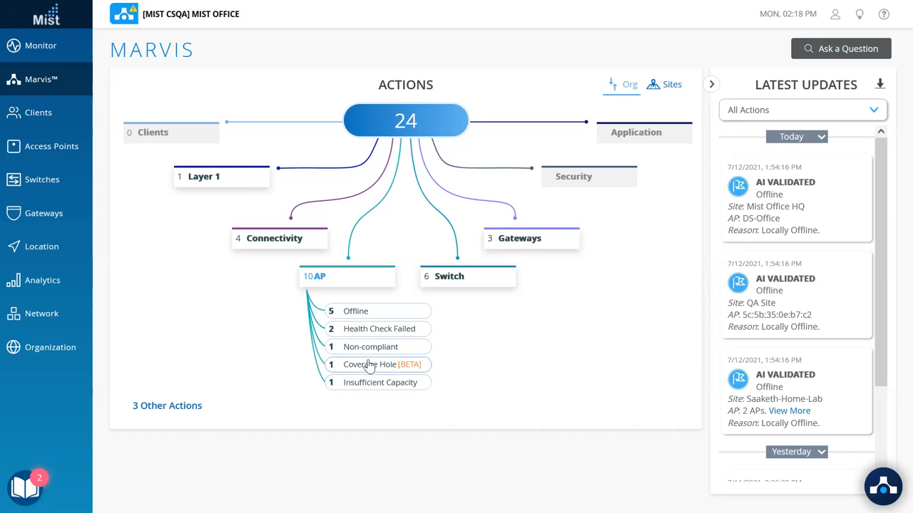
Step: Show the Coverage Hole action for DS-Office and highlight the phrase 'frequent coverage issues'
click(377, 365)
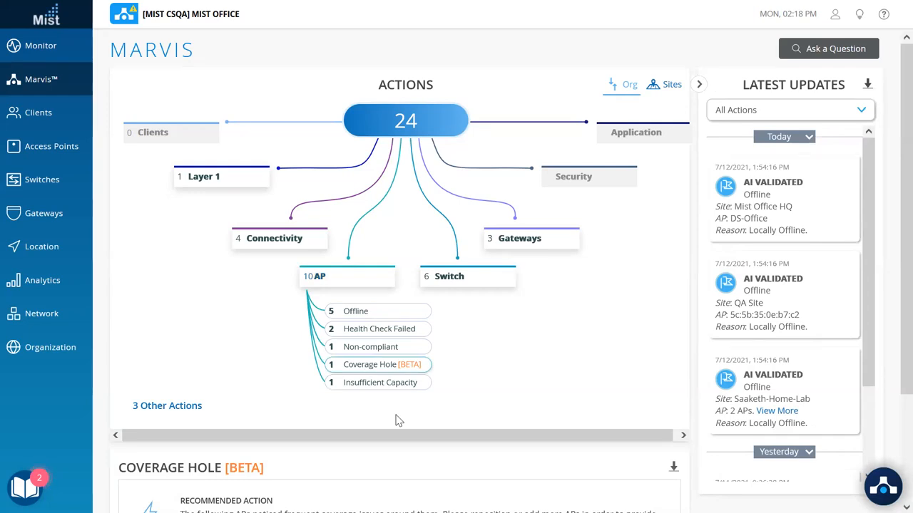
scroll(down, 3)
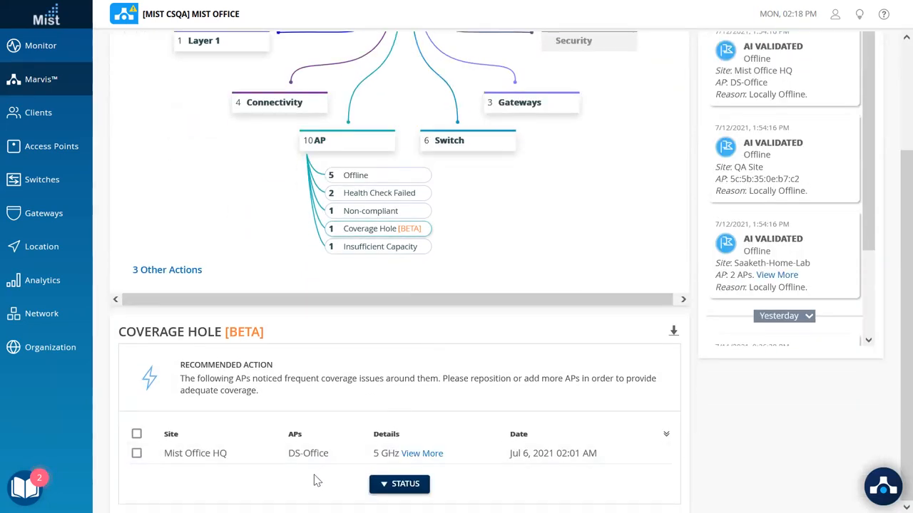
mouse_move(286, 392)
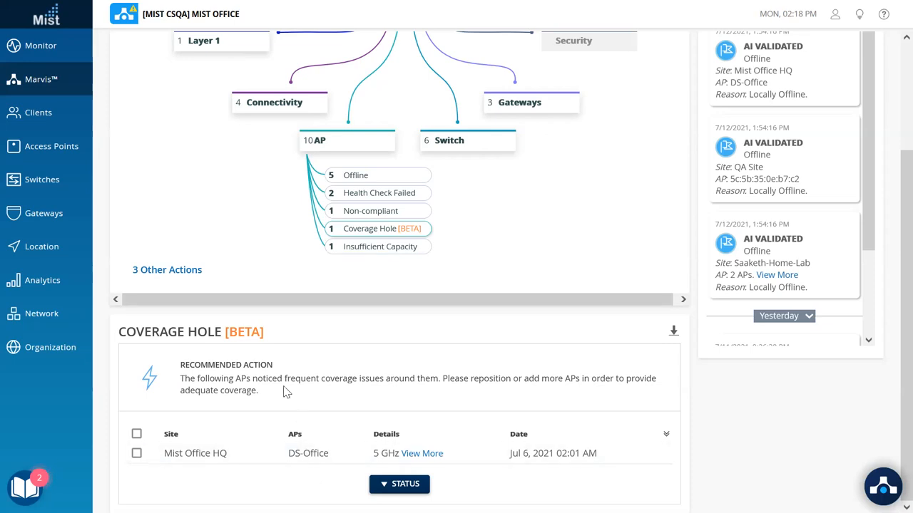
drag(284, 378, 391, 378)
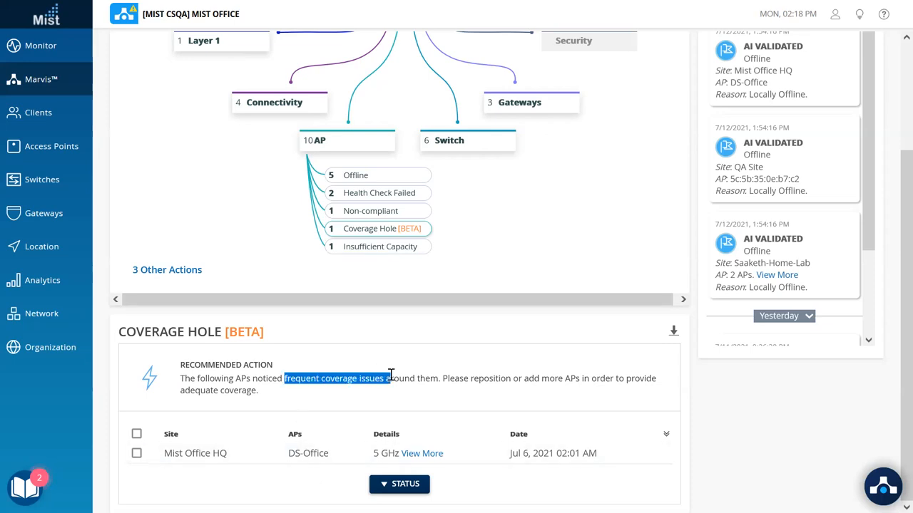
mouse_move(320, 479)
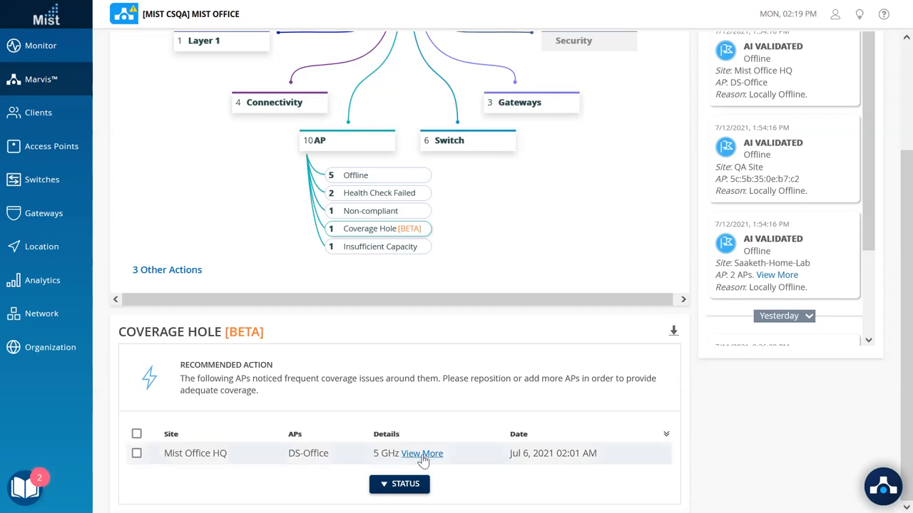
Step: View the 5 GHz floorplan marking DS-Office as impacted and US-Master as an affected neighbour
click(422, 453)
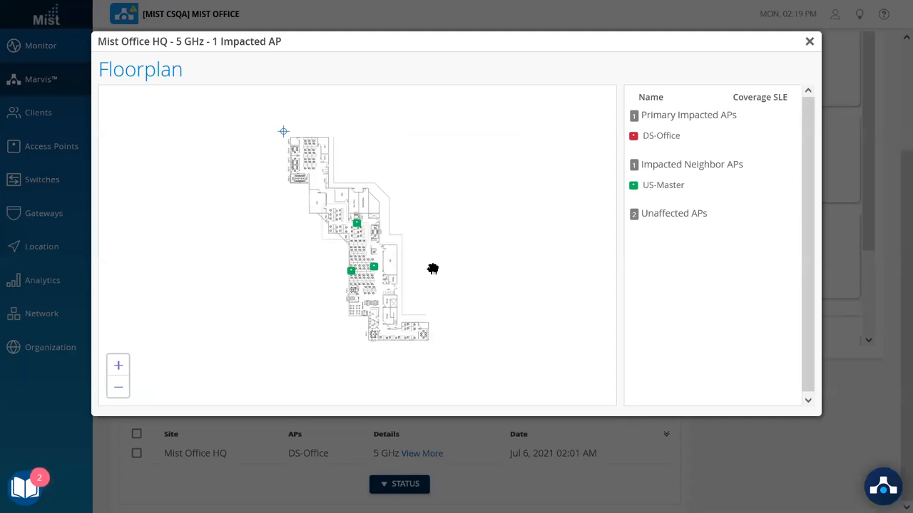
click(661, 135)
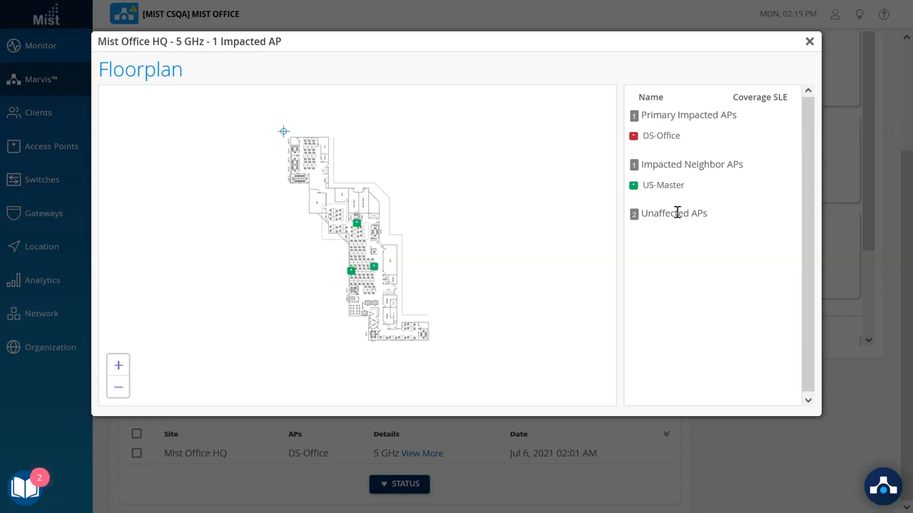
mouse_move(619, 267)
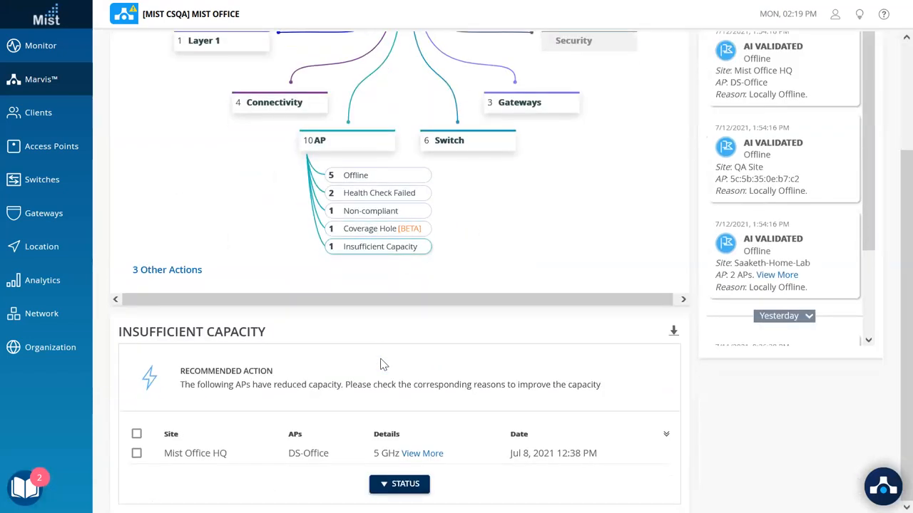
mouse_move(348, 485)
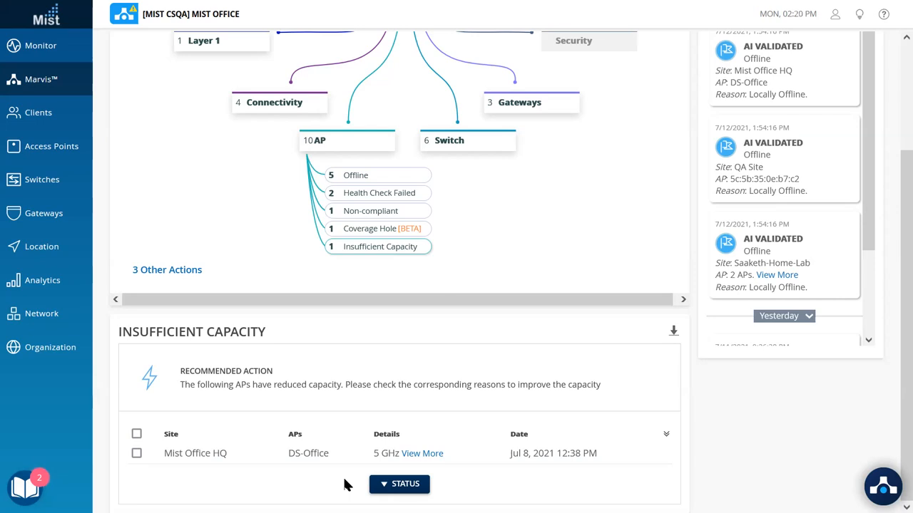
mouse_move(308, 454)
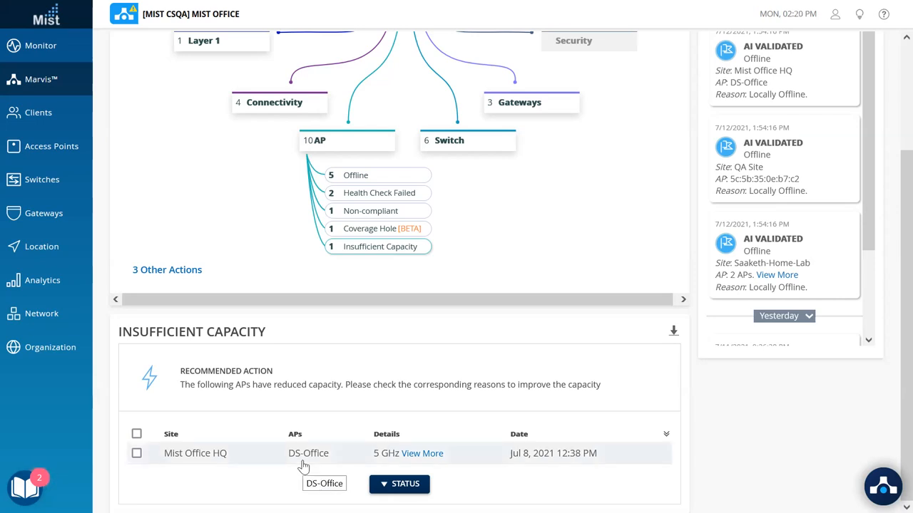
mouse_move(534, 459)
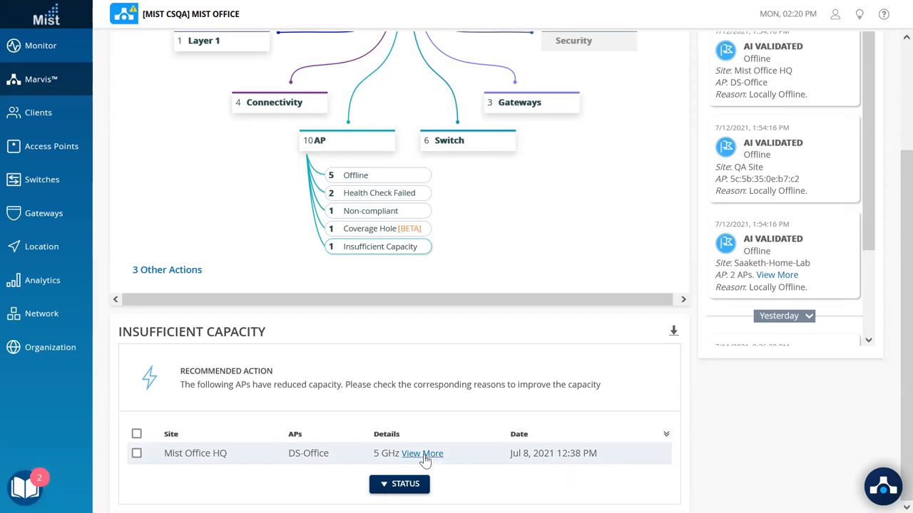
Step: View the insufficient capacity floorplan for DS-Office at Mist Office HQ
click(422, 453)
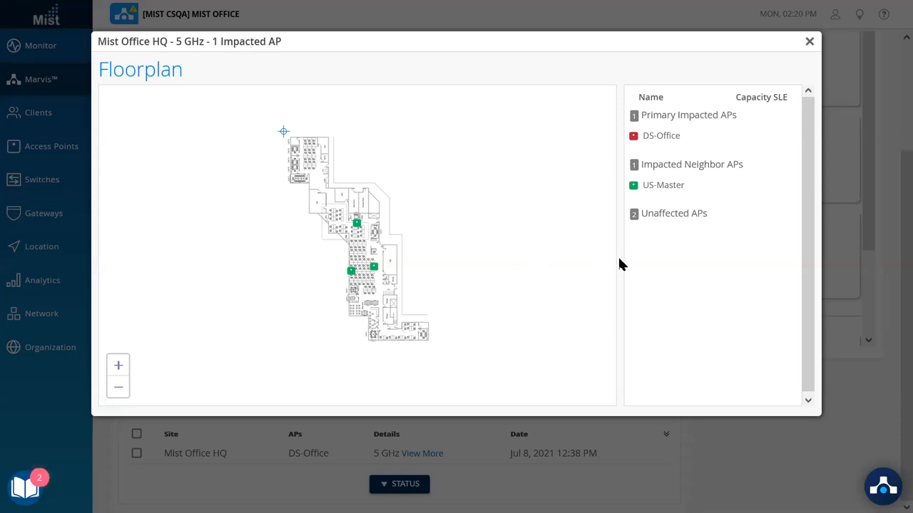
mouse_move(720, 74)
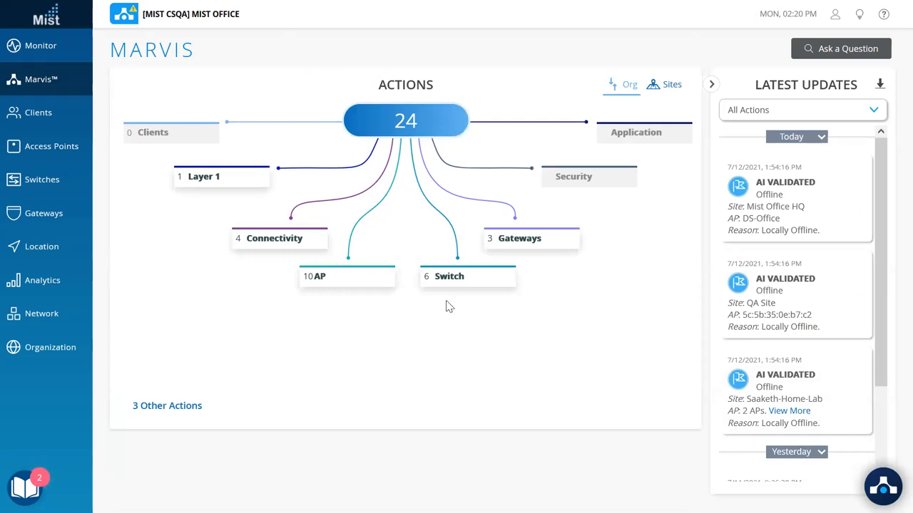
mouse_move(456, 302)
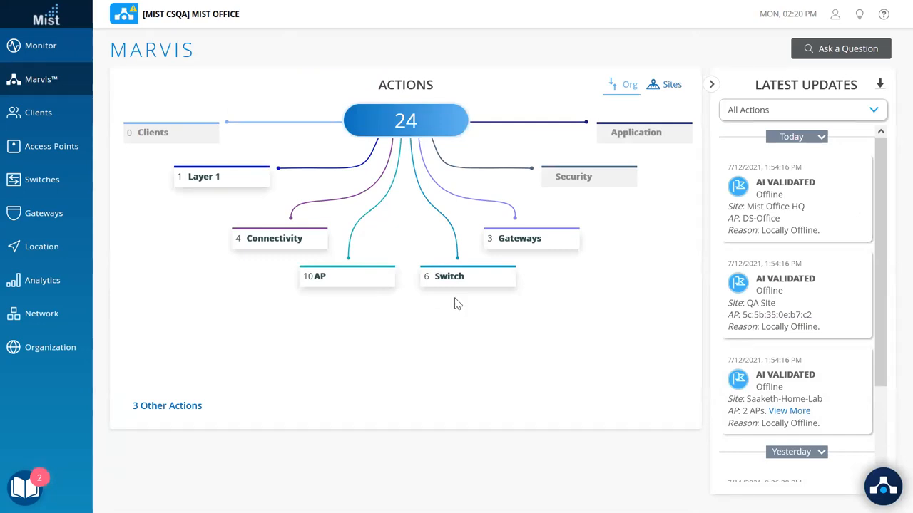
mouse_move(456, 288)
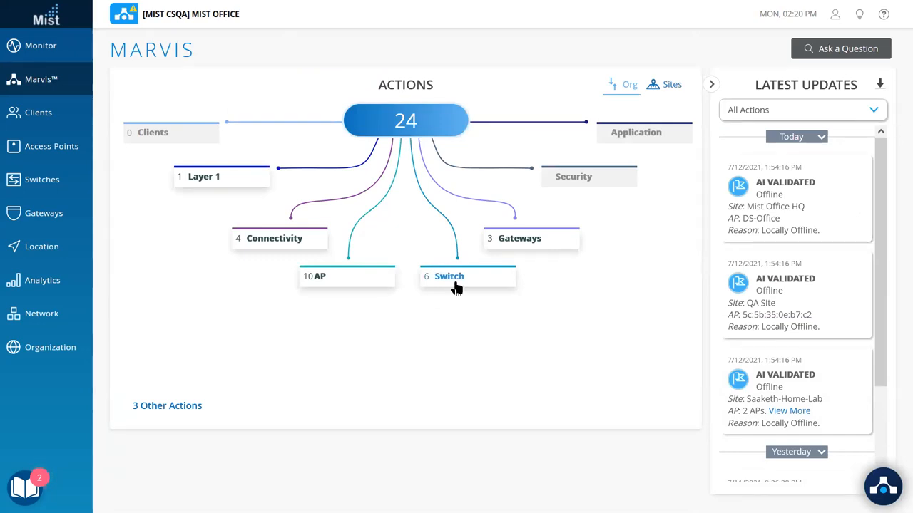
Step: Show the Switch Port Flap action and its details listing flapping ports ge-1/0/19 and ge-1/0/21 on Abhi_1
click(449, 277)
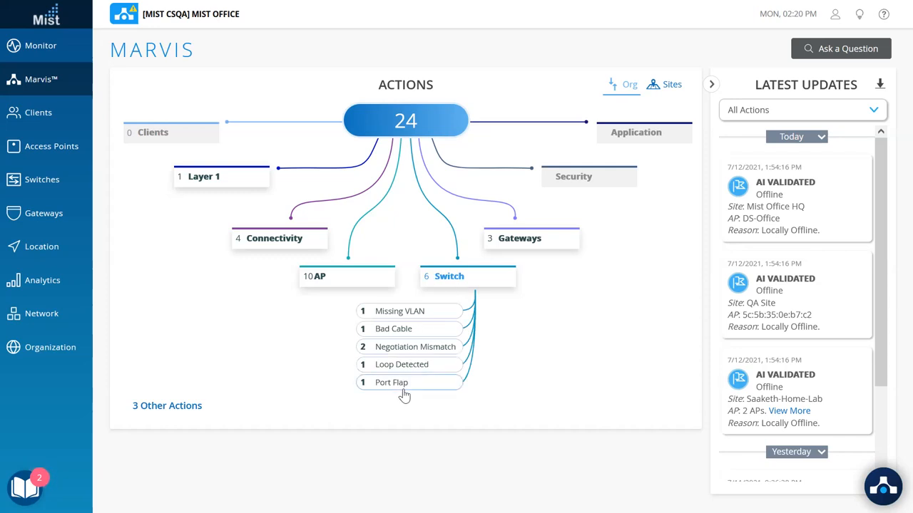
click(390, 382)
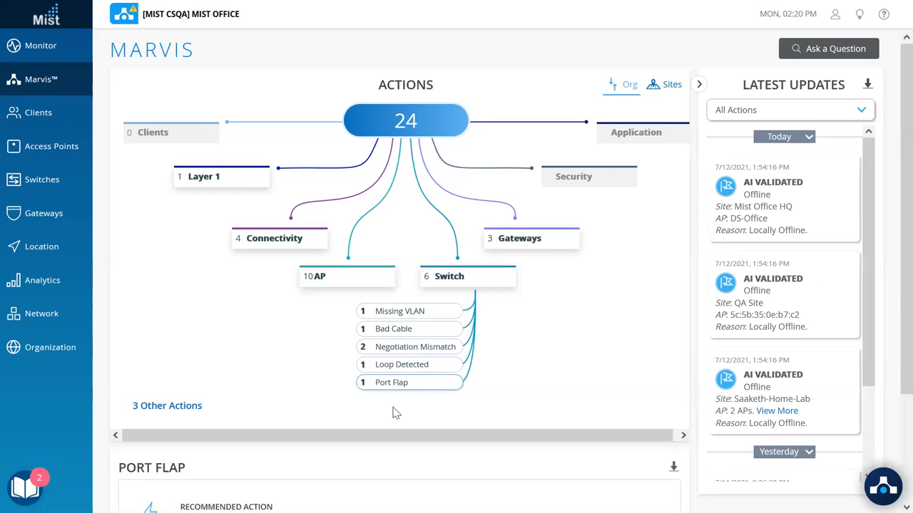
scroll(down, 3)
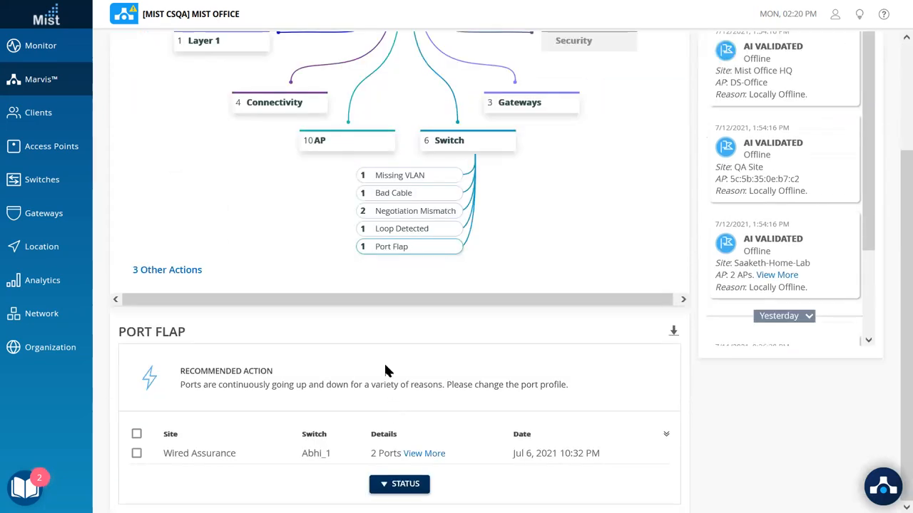
mouse_move(320, 484)
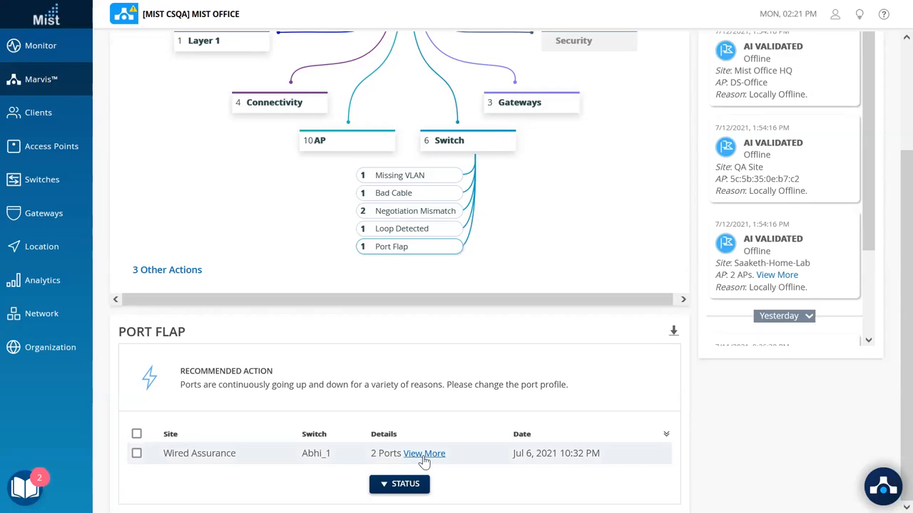
click(424, 453)
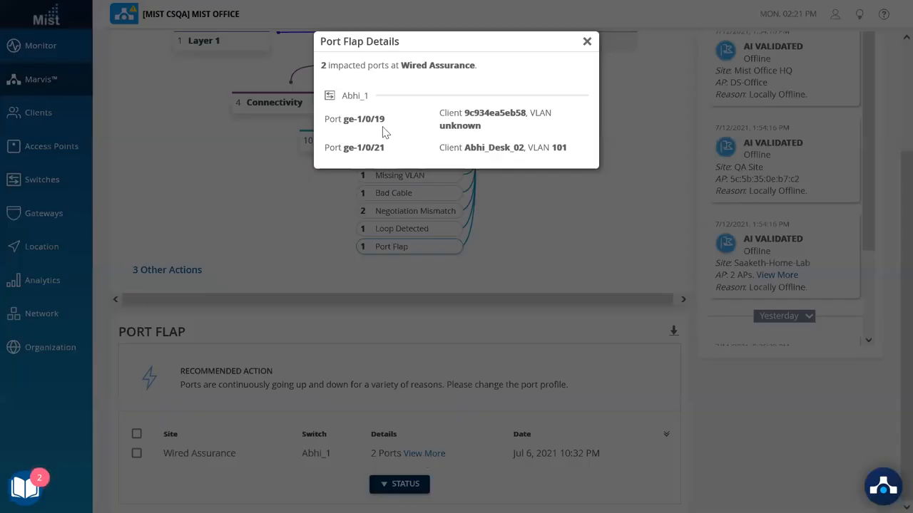
mouse_move(488, 130)
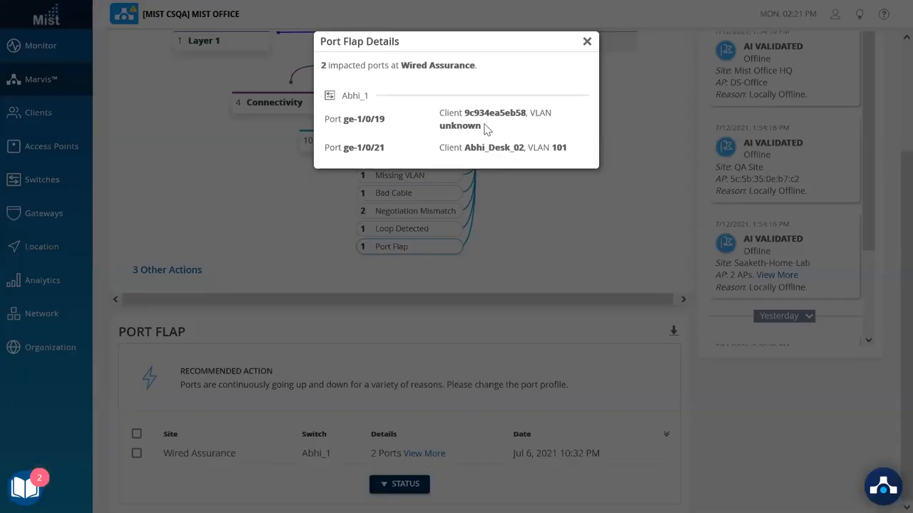
mouse_move(539, 140)
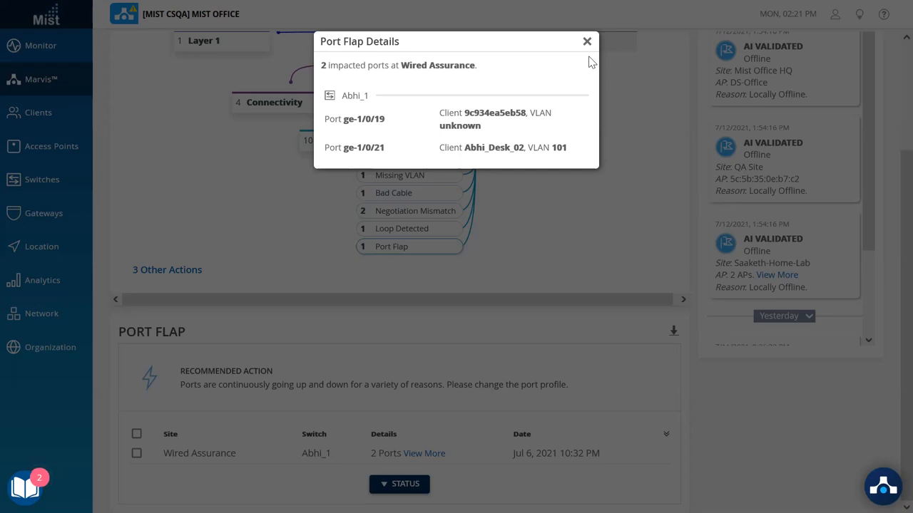
click(587, 40)
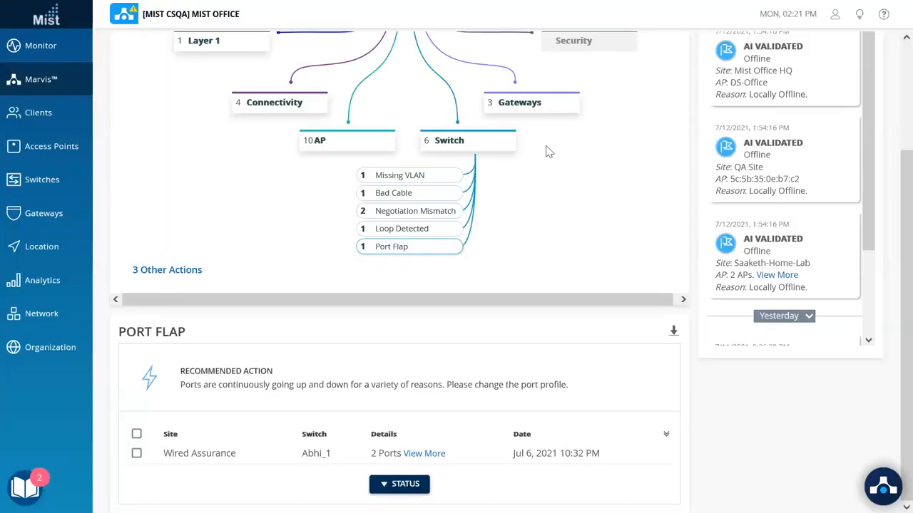
mouse_move(530, 107)
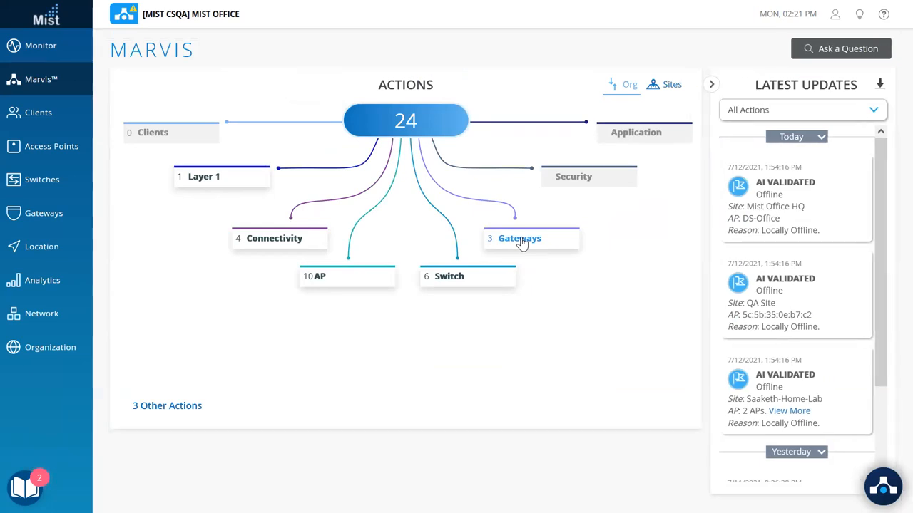
mouse_move(411, 278)
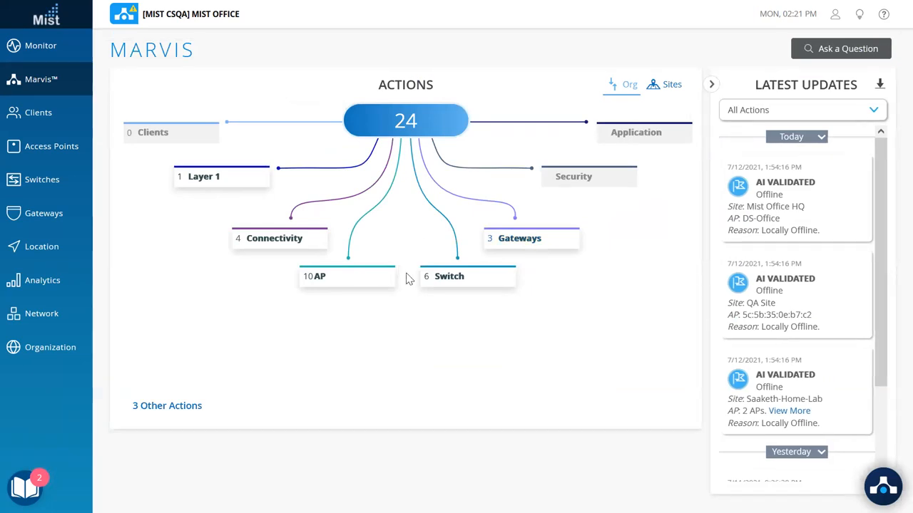